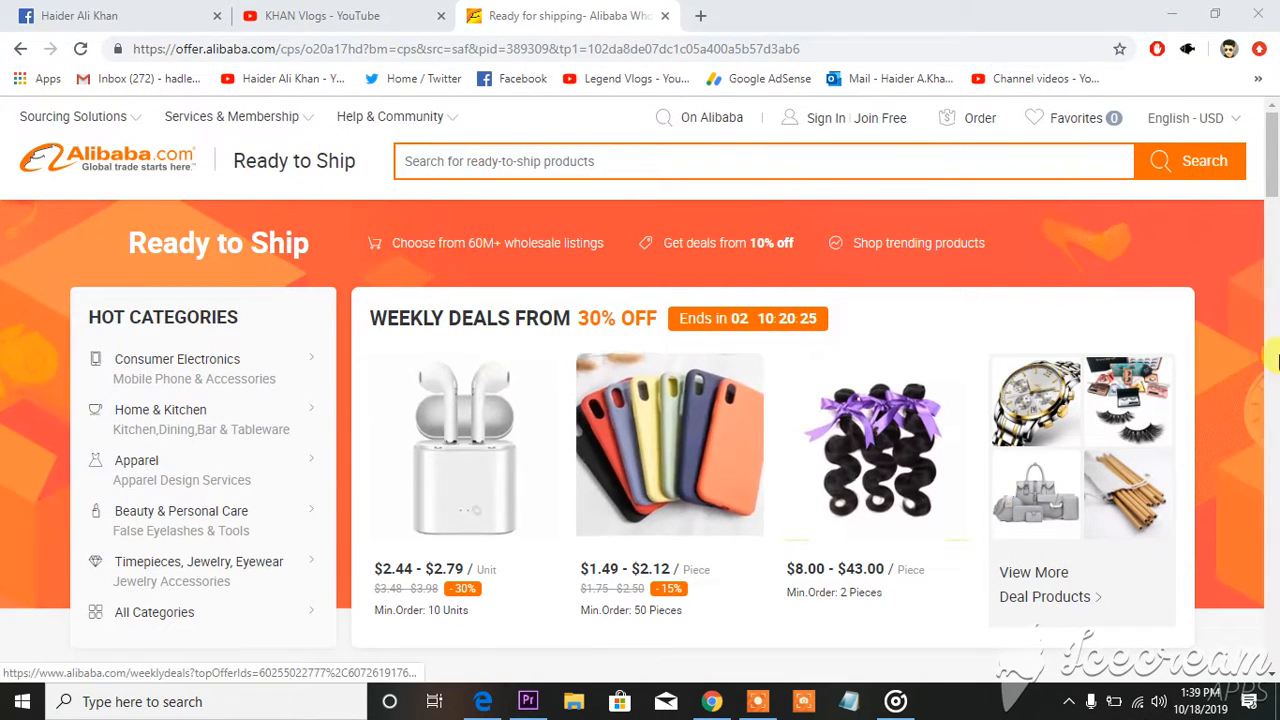
- Show the Sign In | Join Free dropdown from the header after viewing the Order menu
scroll("down", 3)
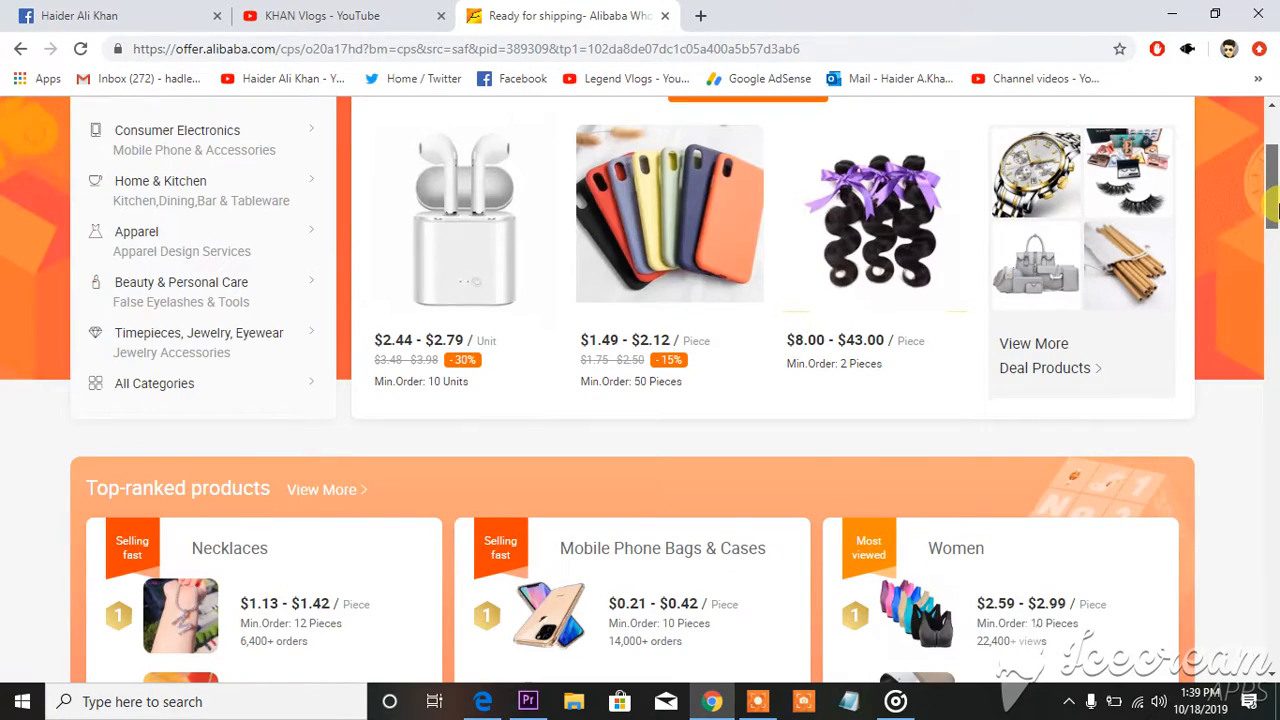
scroll("down", 3)
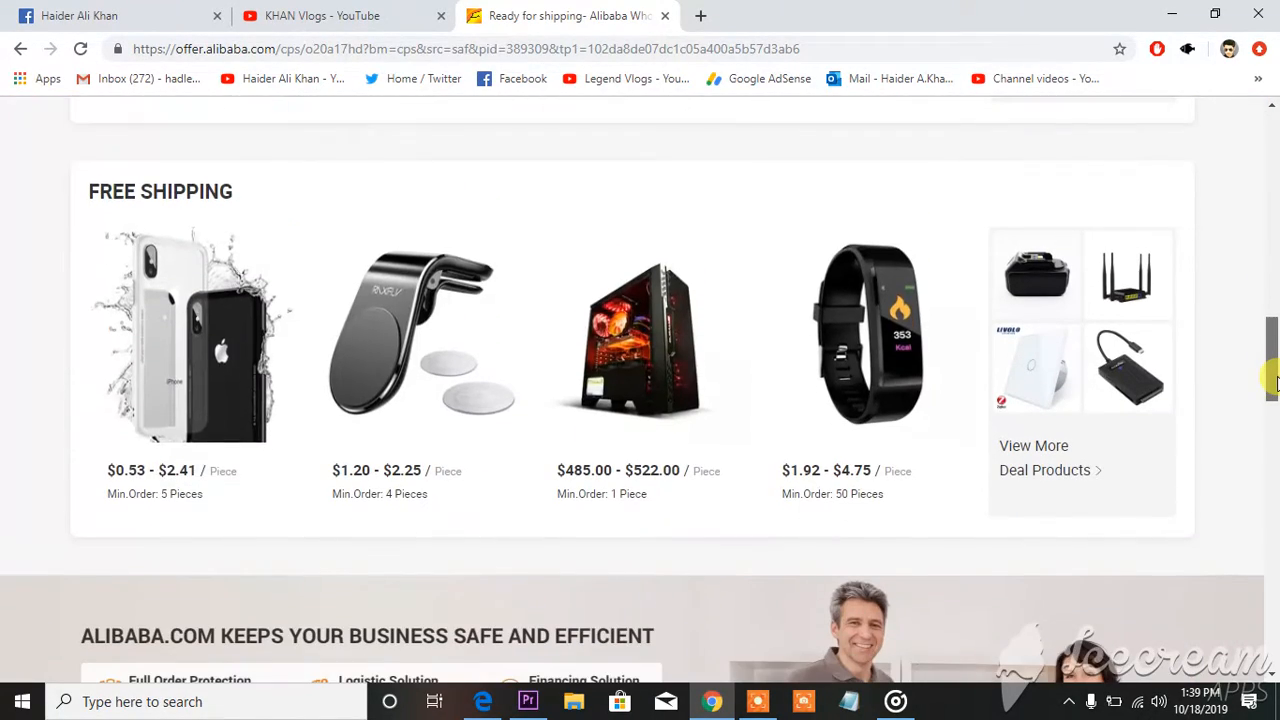
scroll("up", 3)
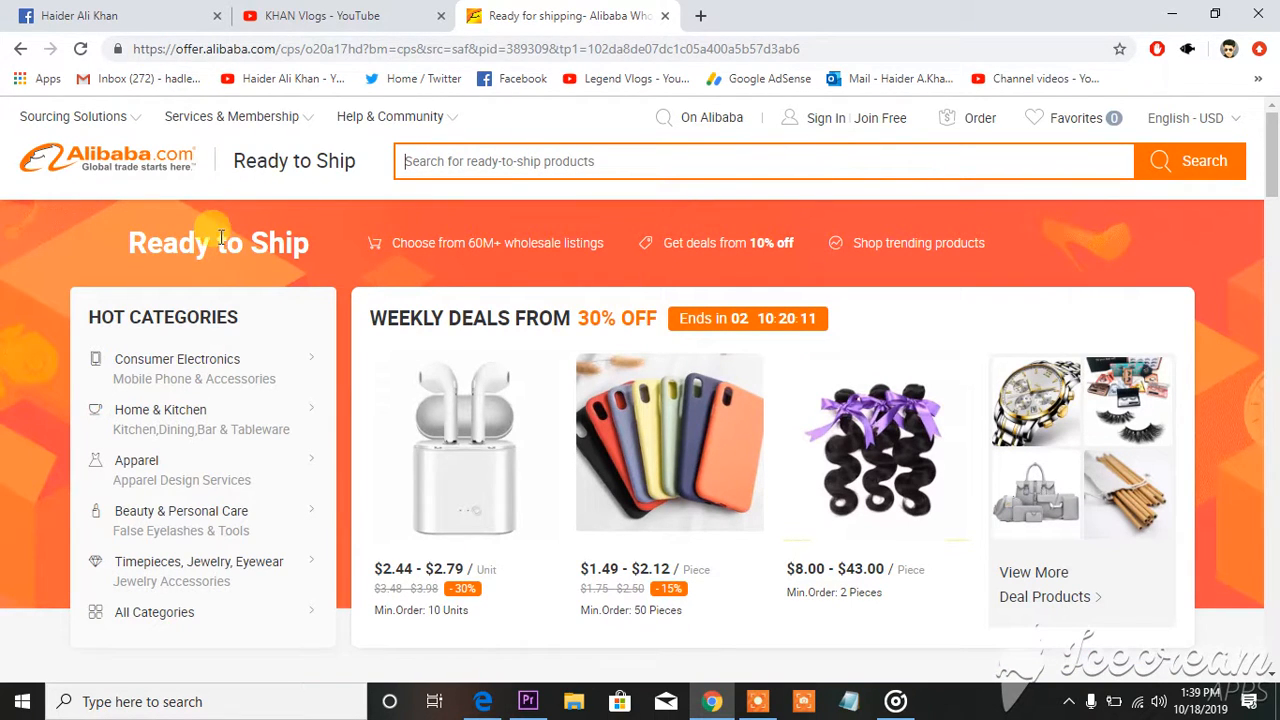
left_click(844, 118)
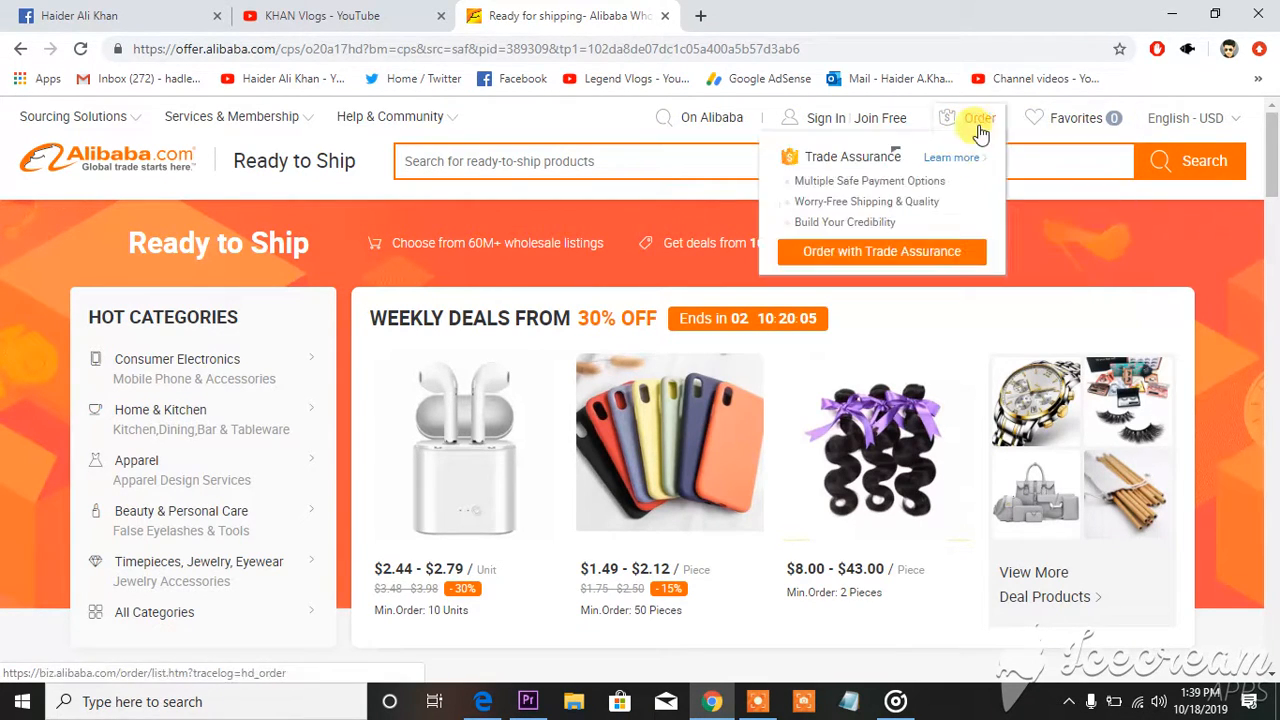
left_click(826, 118)
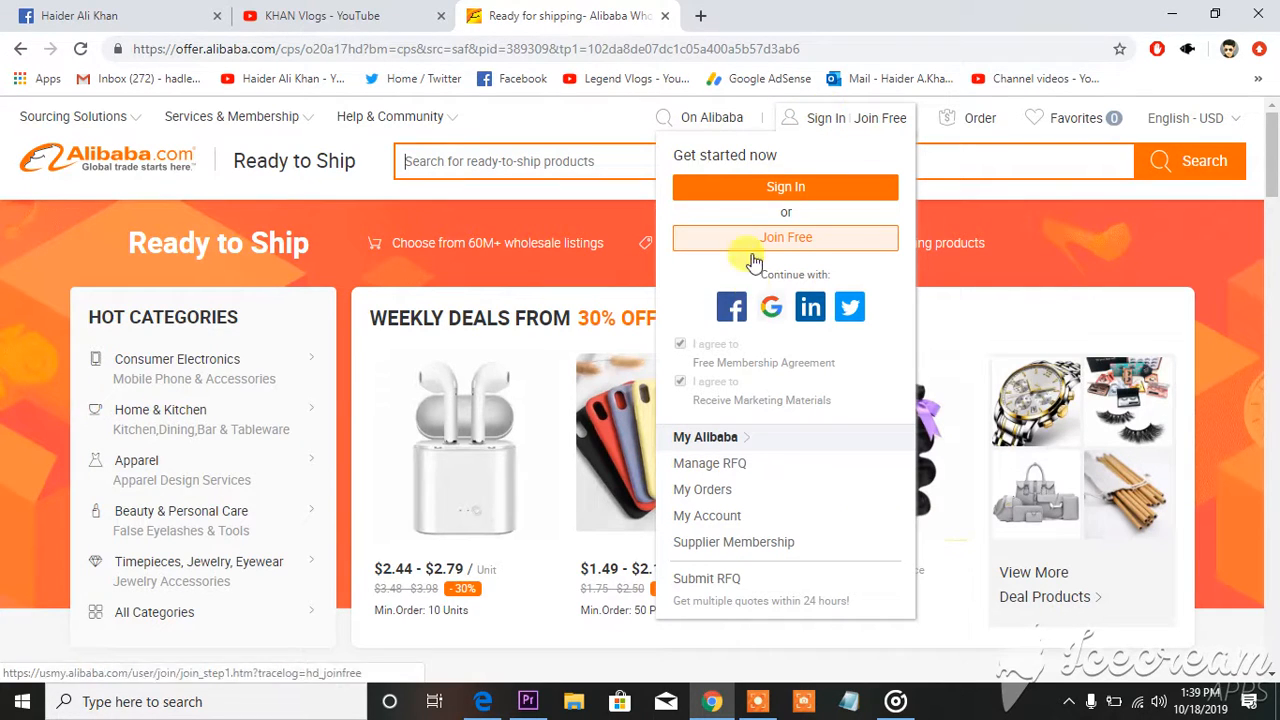
mouse_move(732, 308)
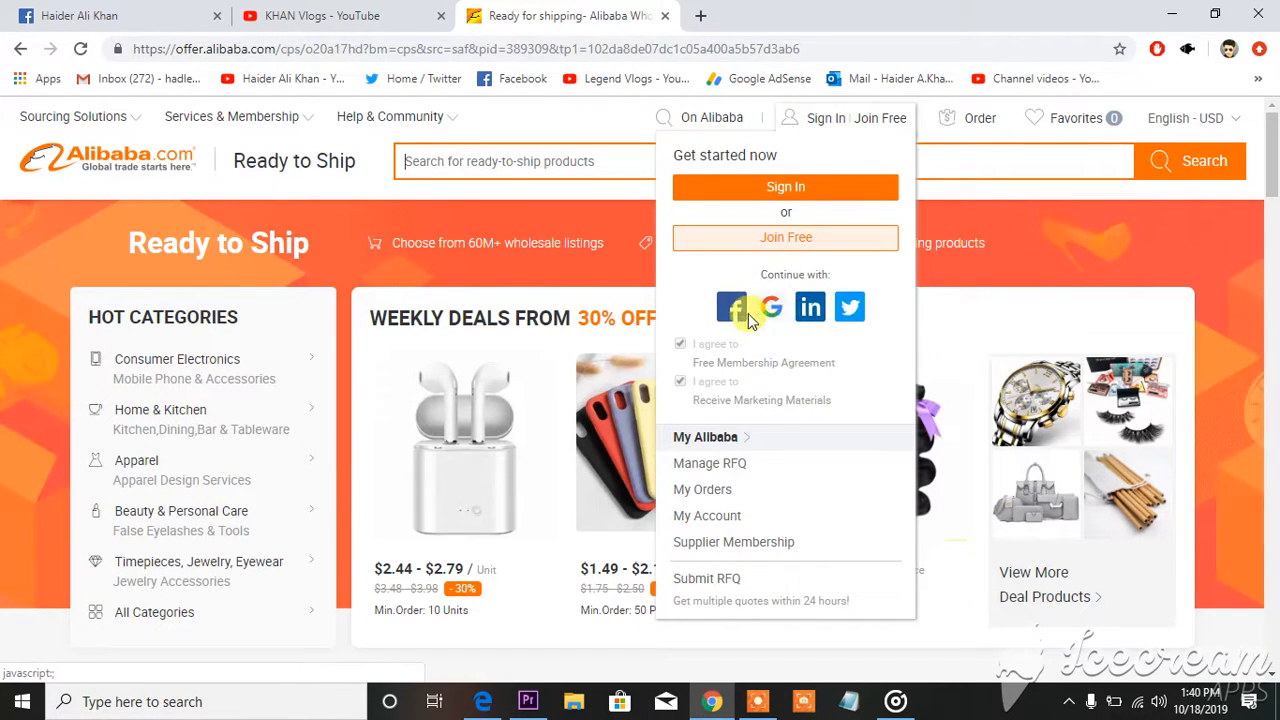
mouse_move(732, 308)
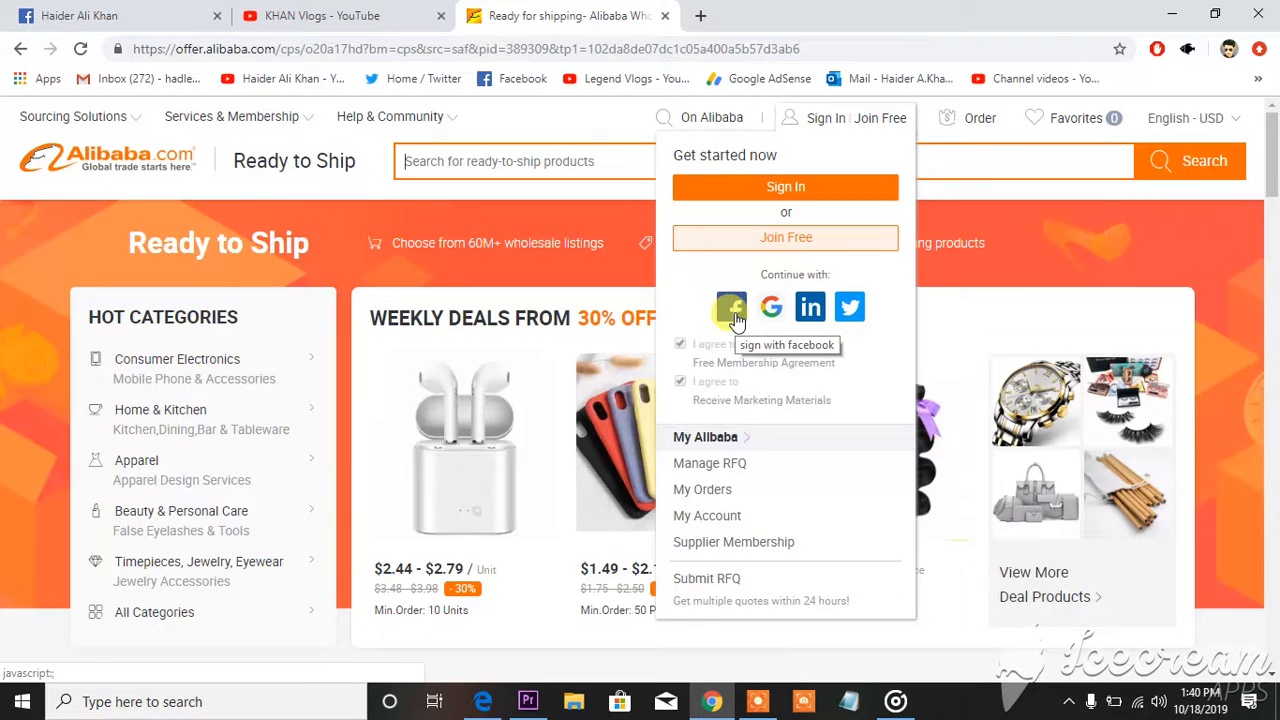
mouse_move(770, 308)
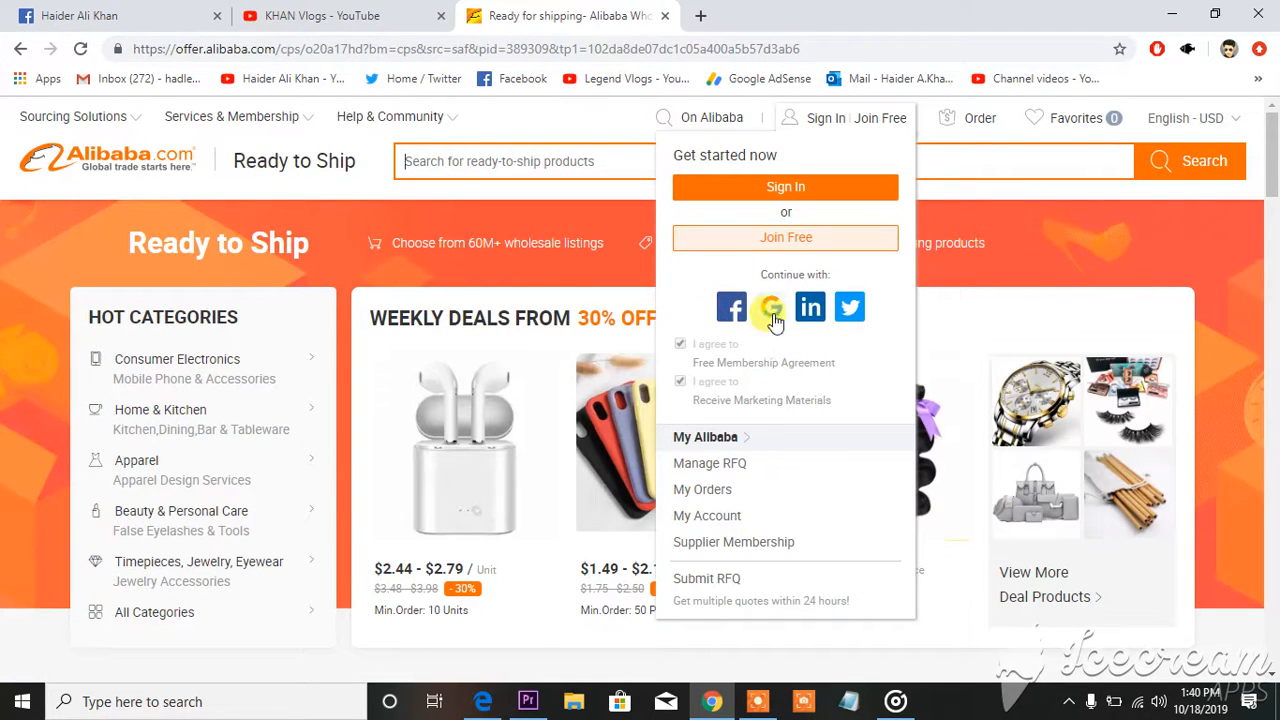
mouse_move(848, 308)
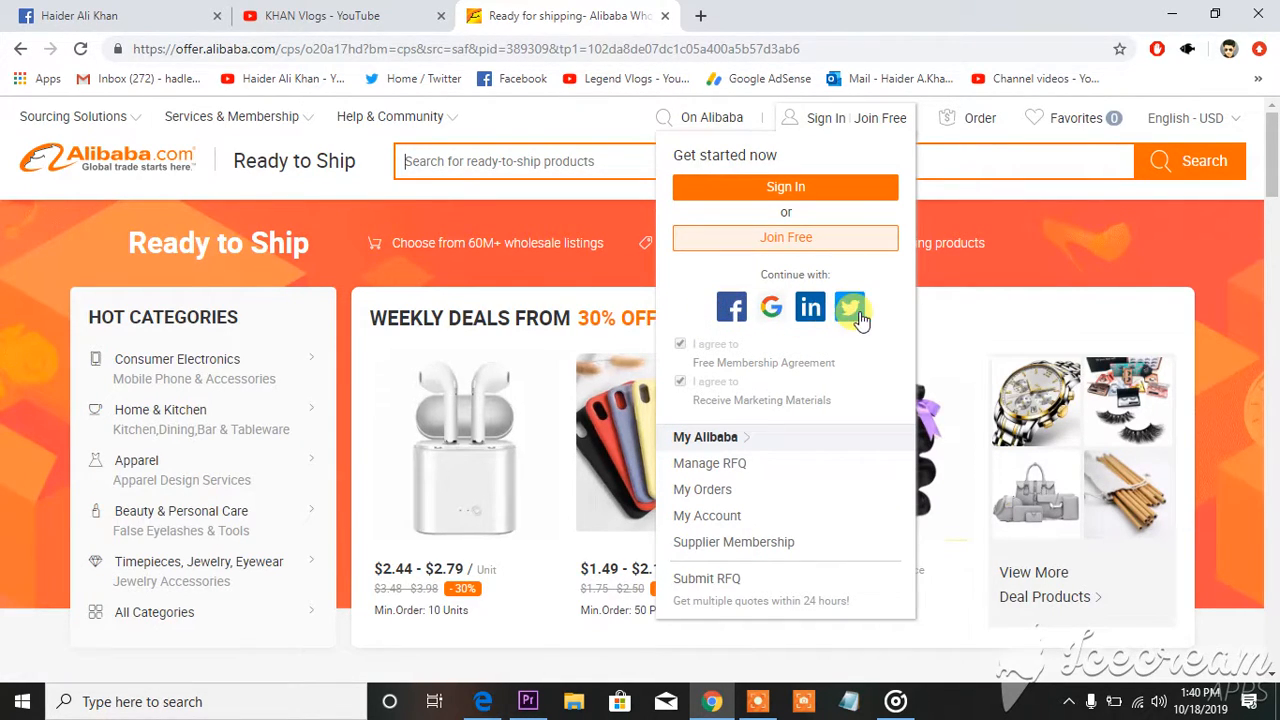
mouse_move(732, 308)
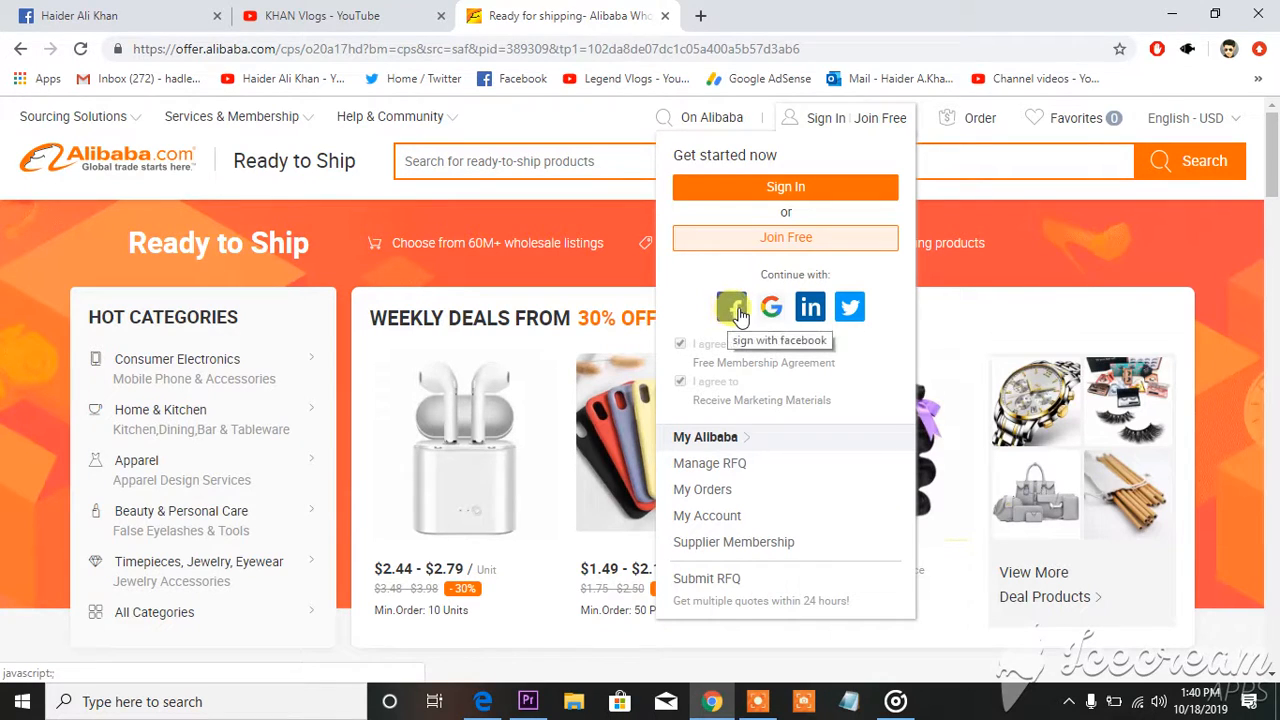
- Sign in to Alibaba.com with Facebook, approving the login in the Facebook popup
left_click(732, 308)
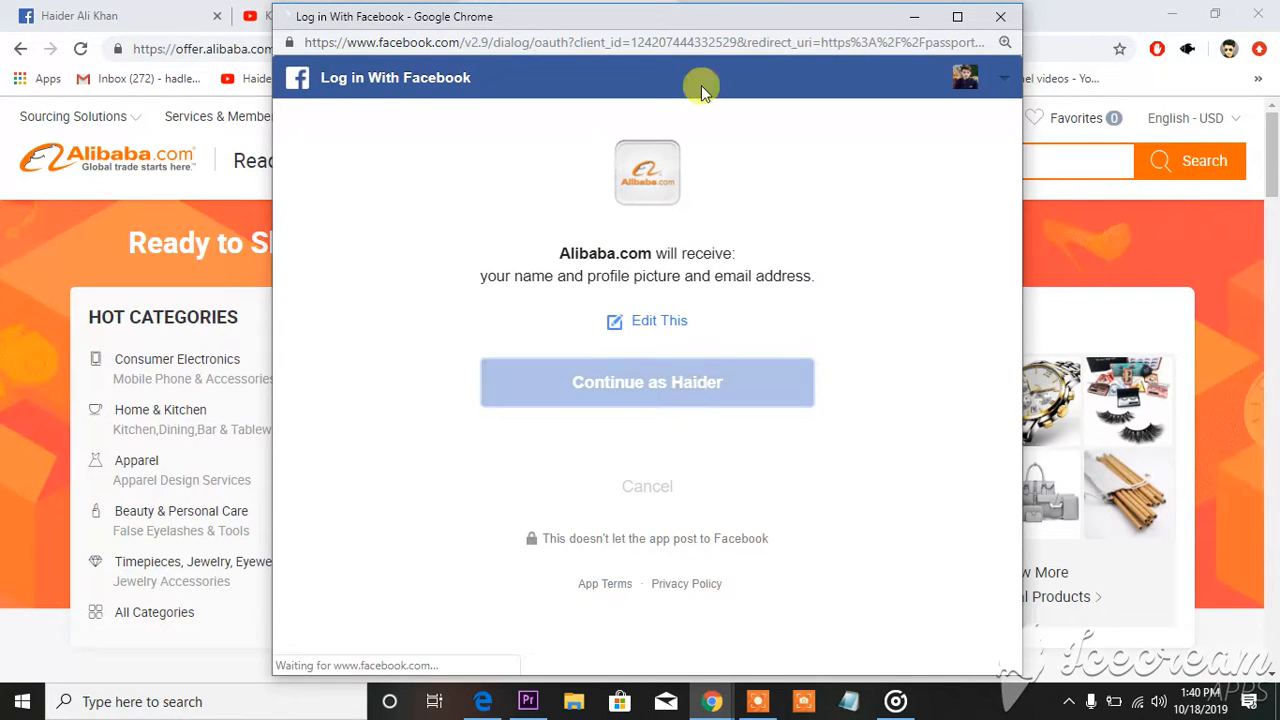
left_click(648, 382)
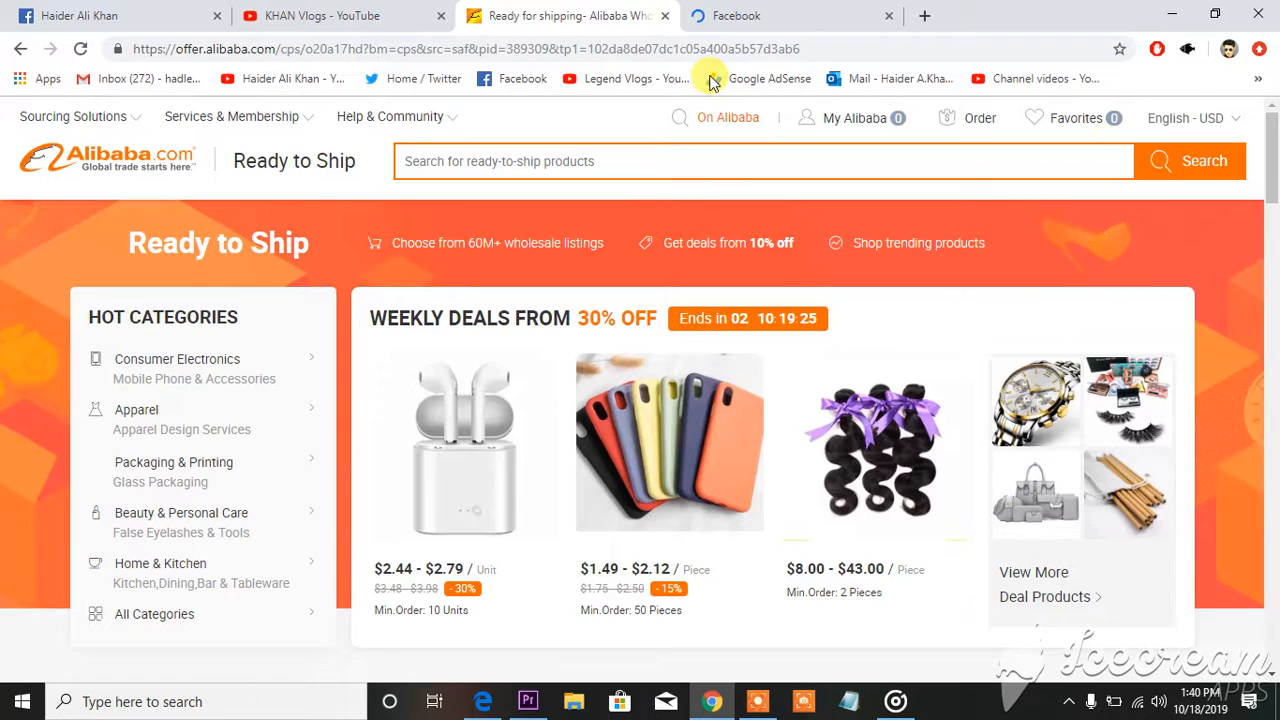
left_click(852, 118)
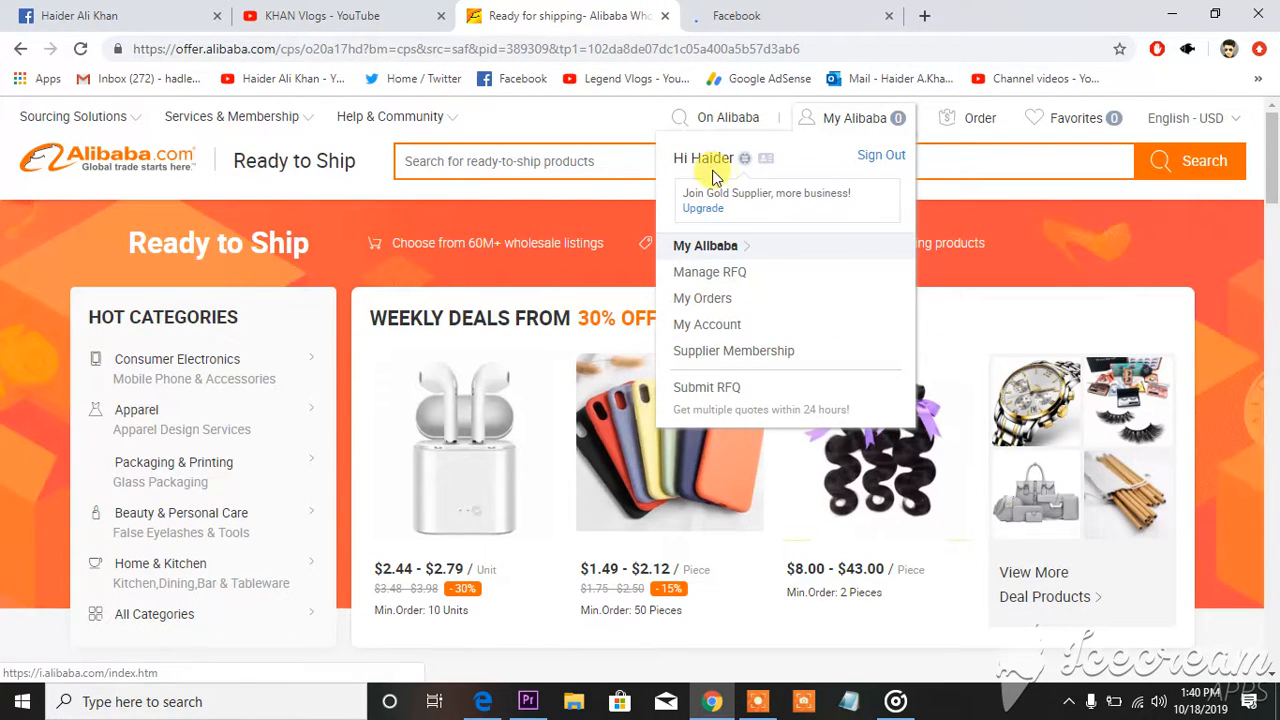
mouse_move(704, 158)
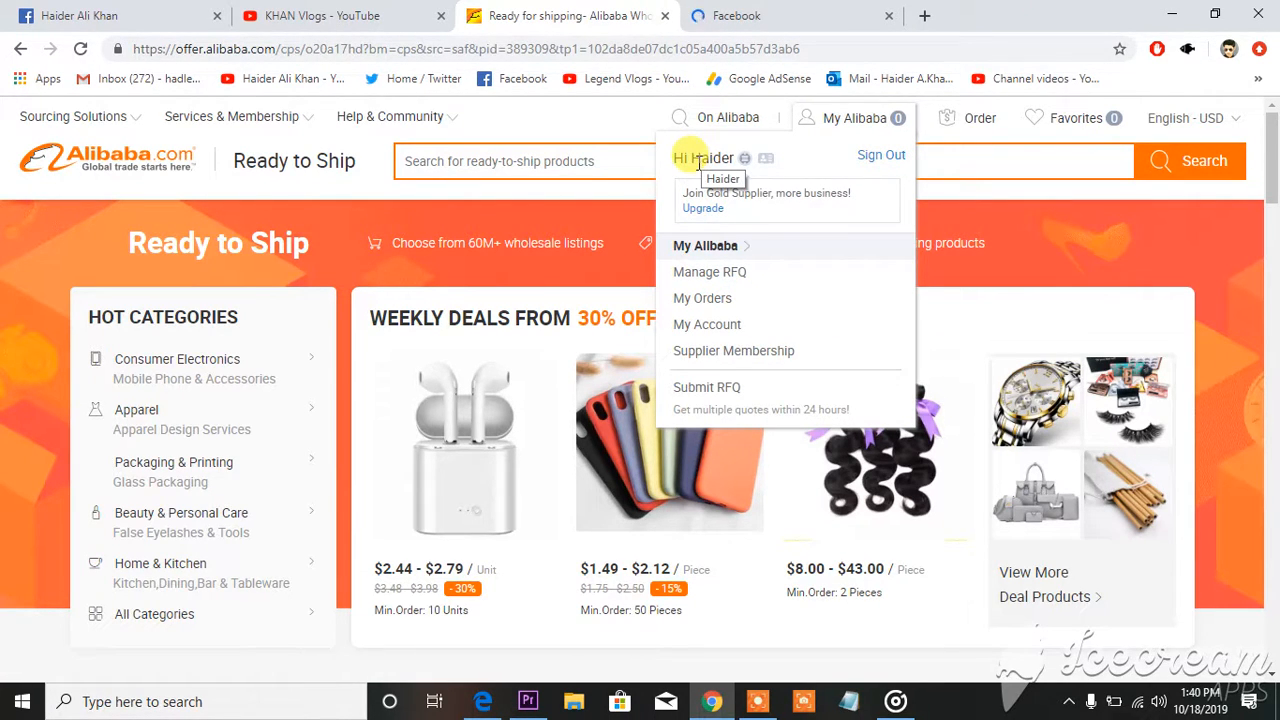
mouse_move(704, 246)
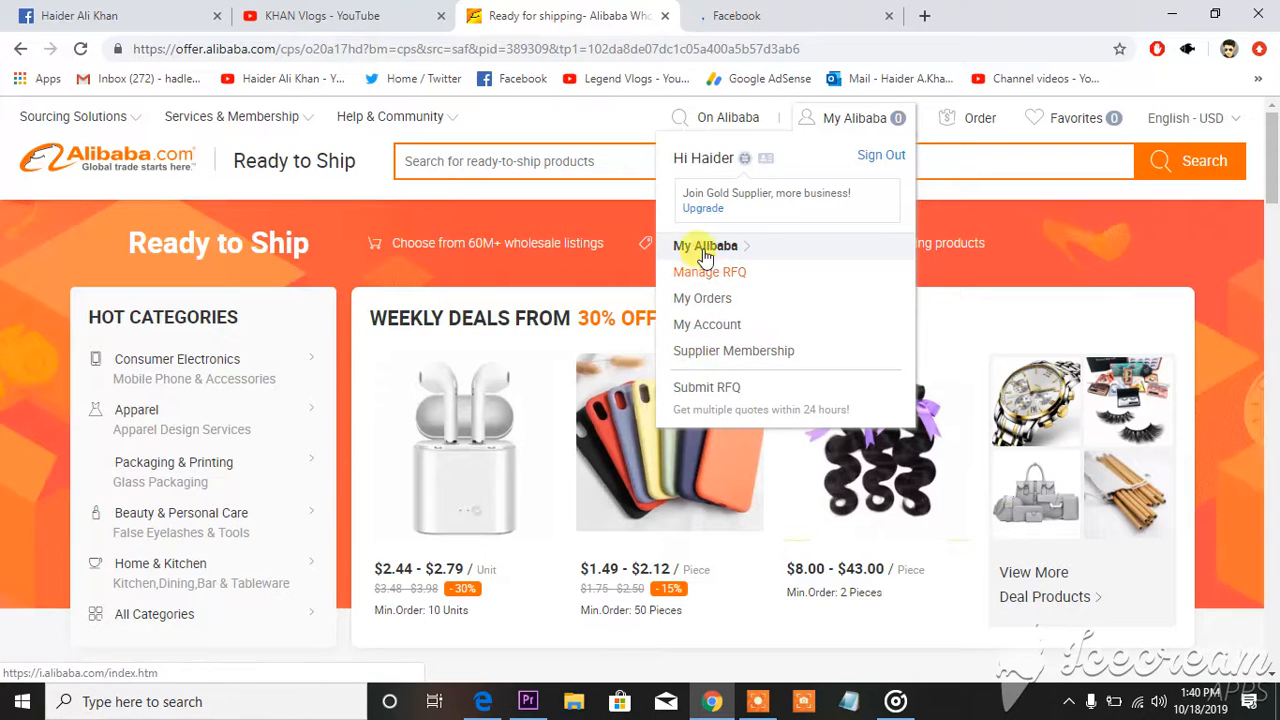
mouse_move(708, 324)
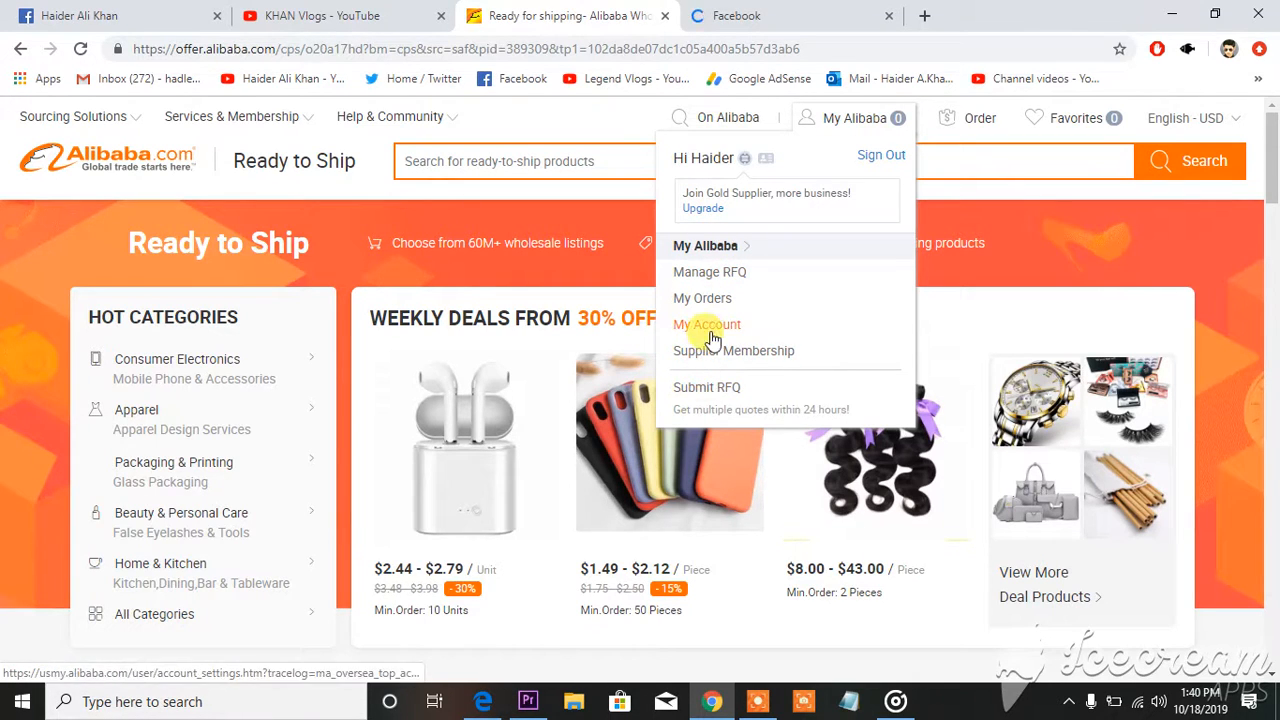
mouse_move(704, 298)
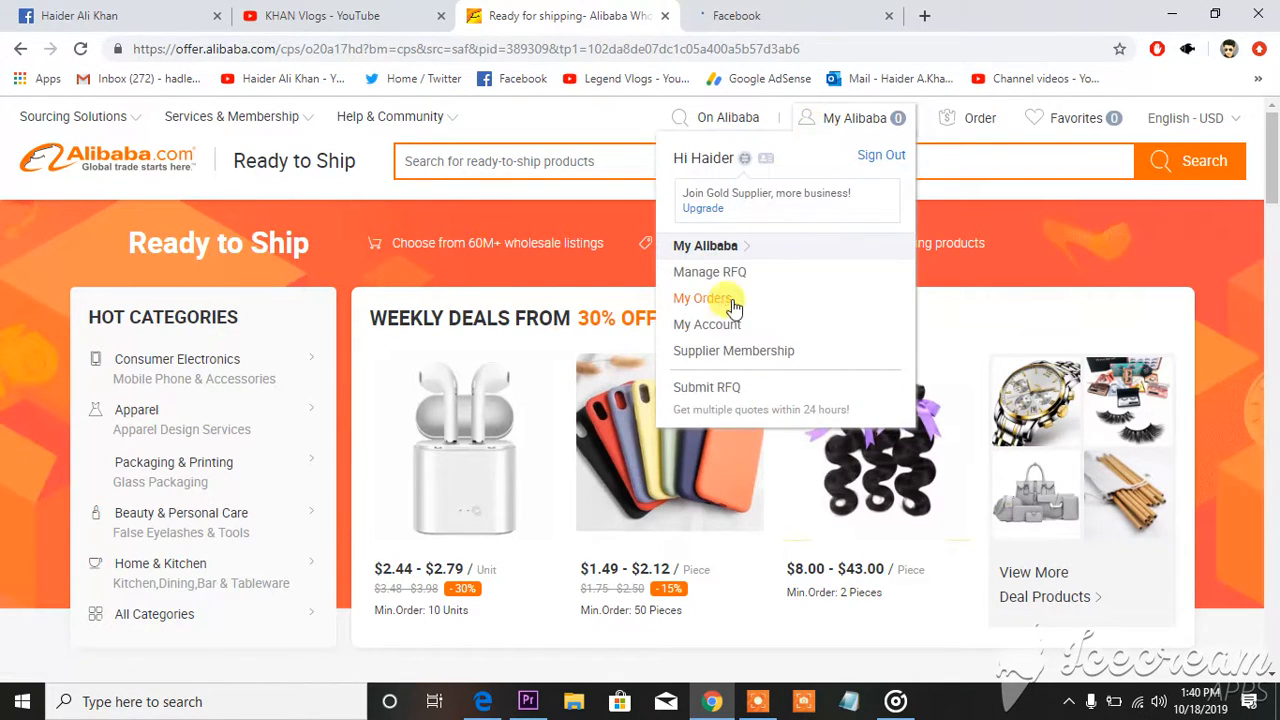
mouse_move(708, 324)
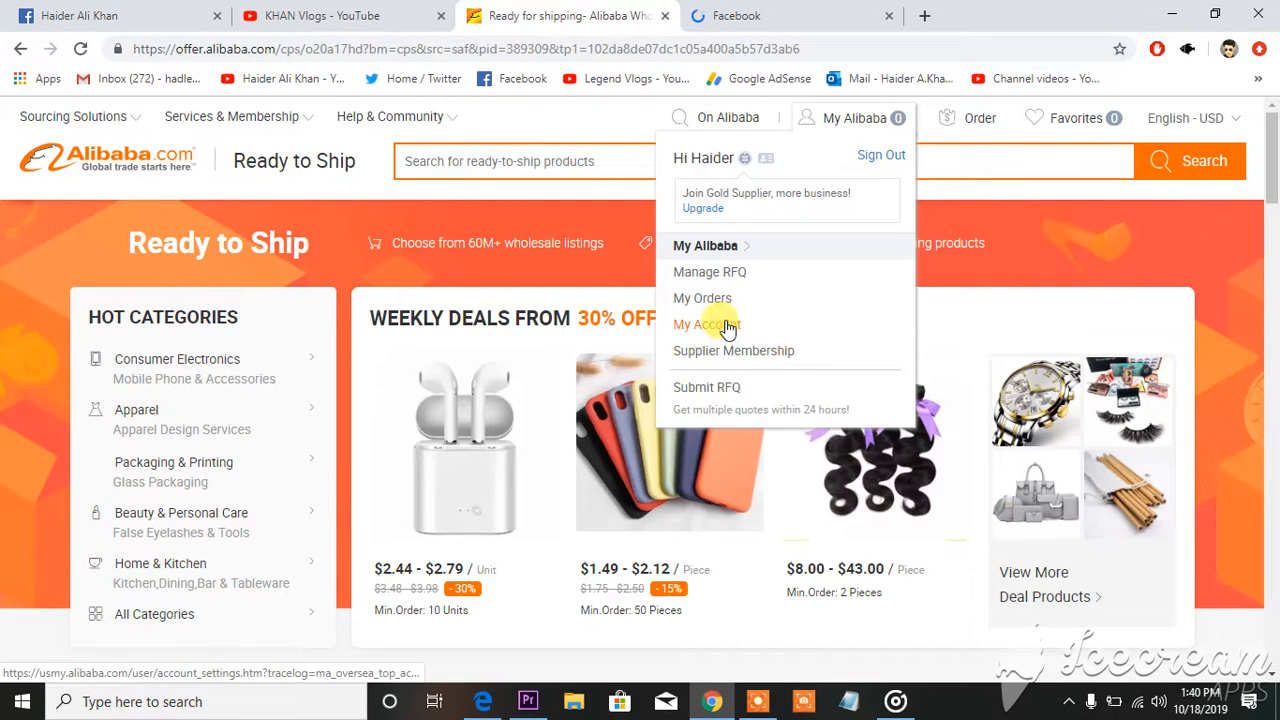
mouse_move(702, 298)
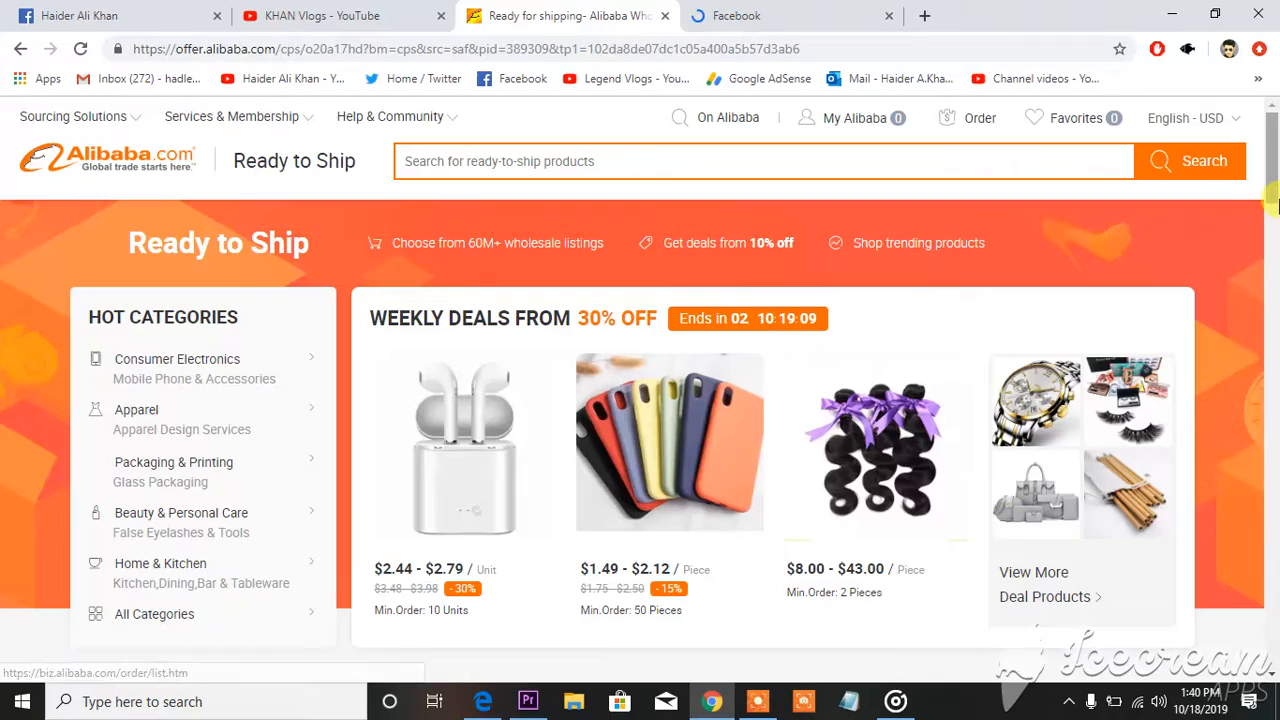
scroll("down", 3)
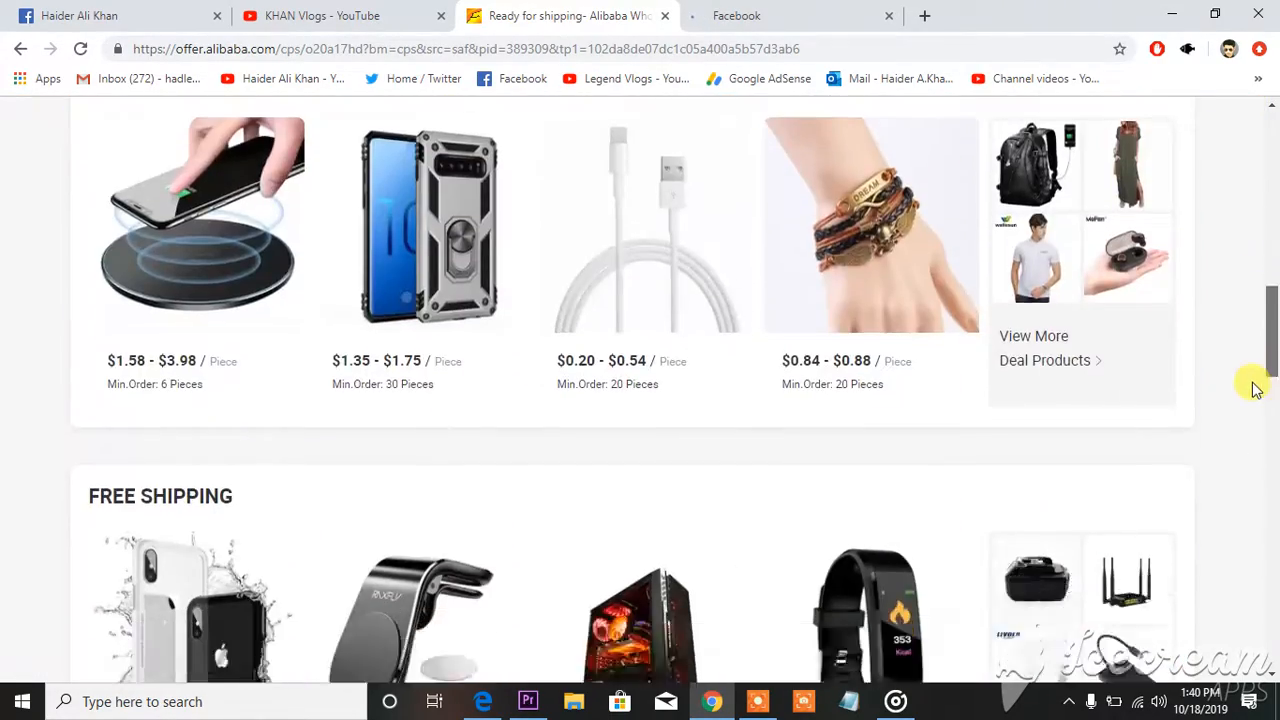
scroll("down", 3)
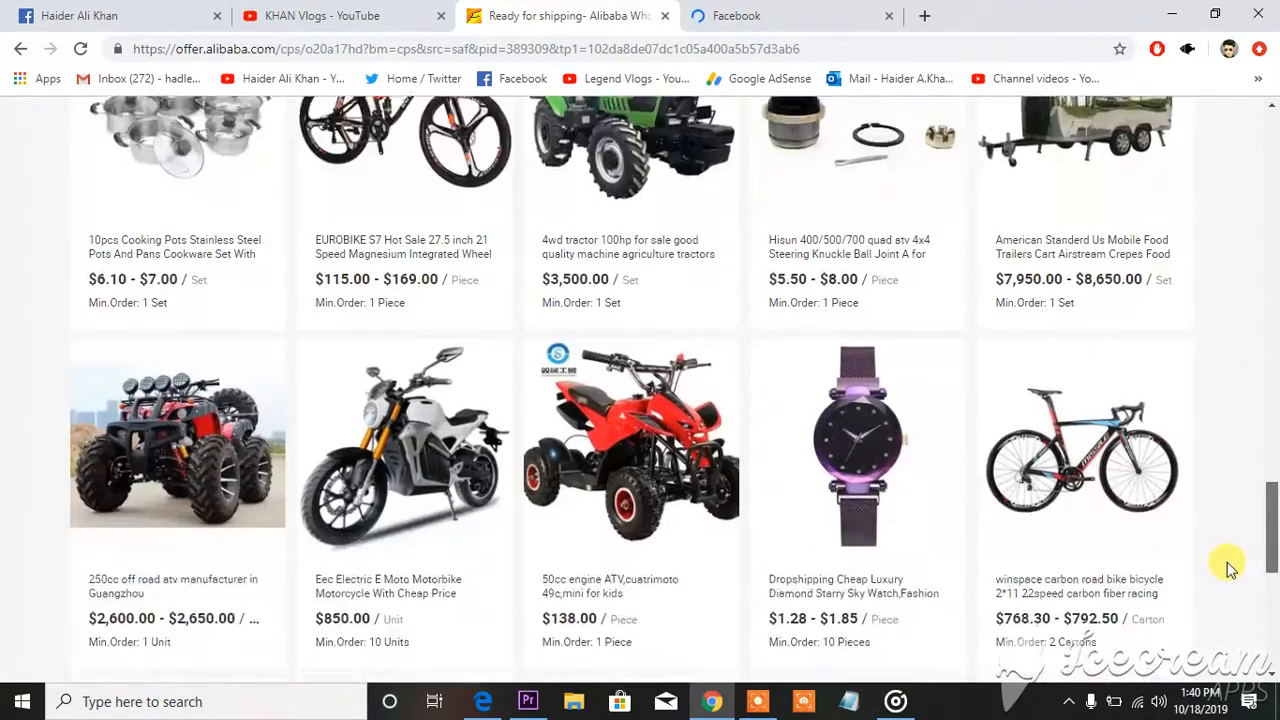
scroll("up", 3)
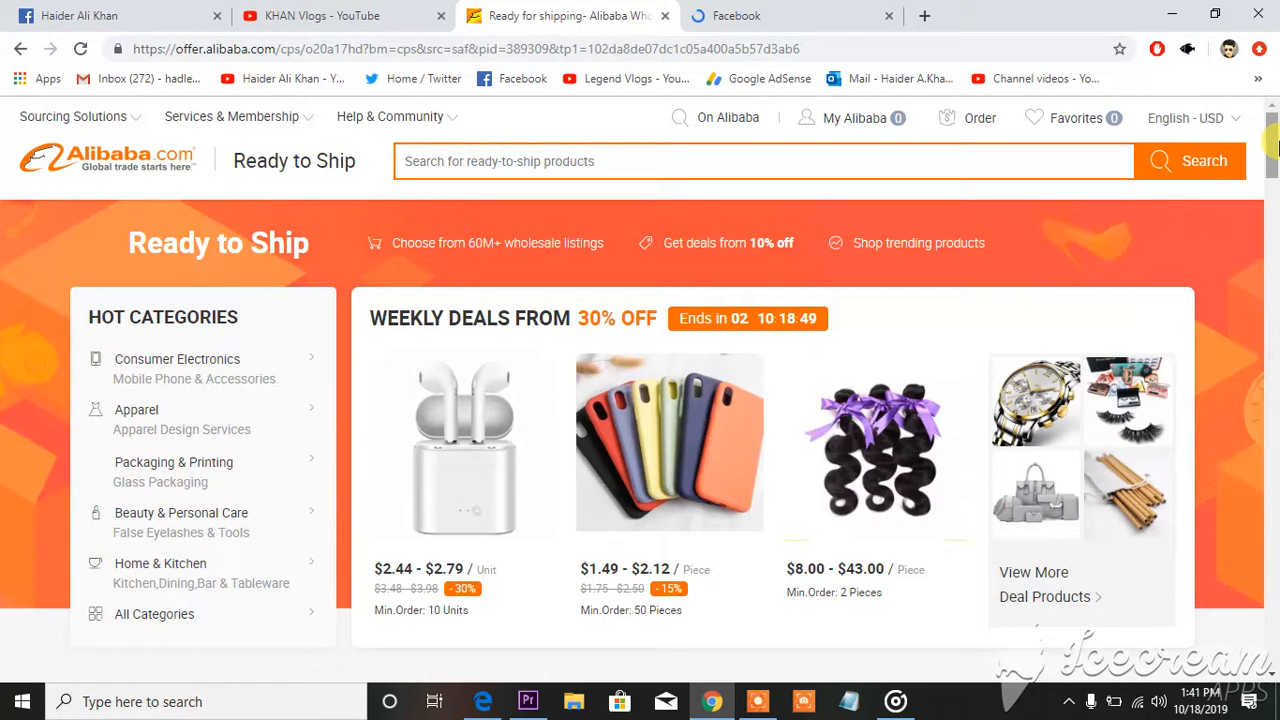
scroll("down", 3)
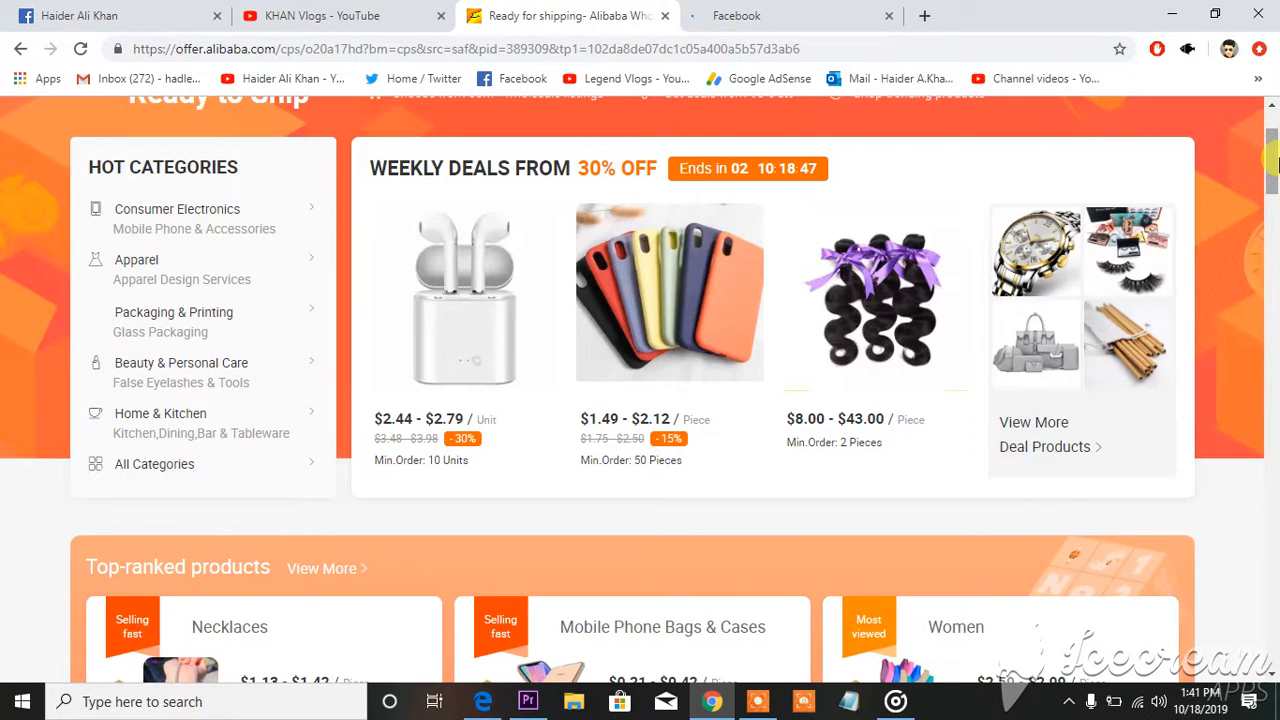
scroll("down", 3)
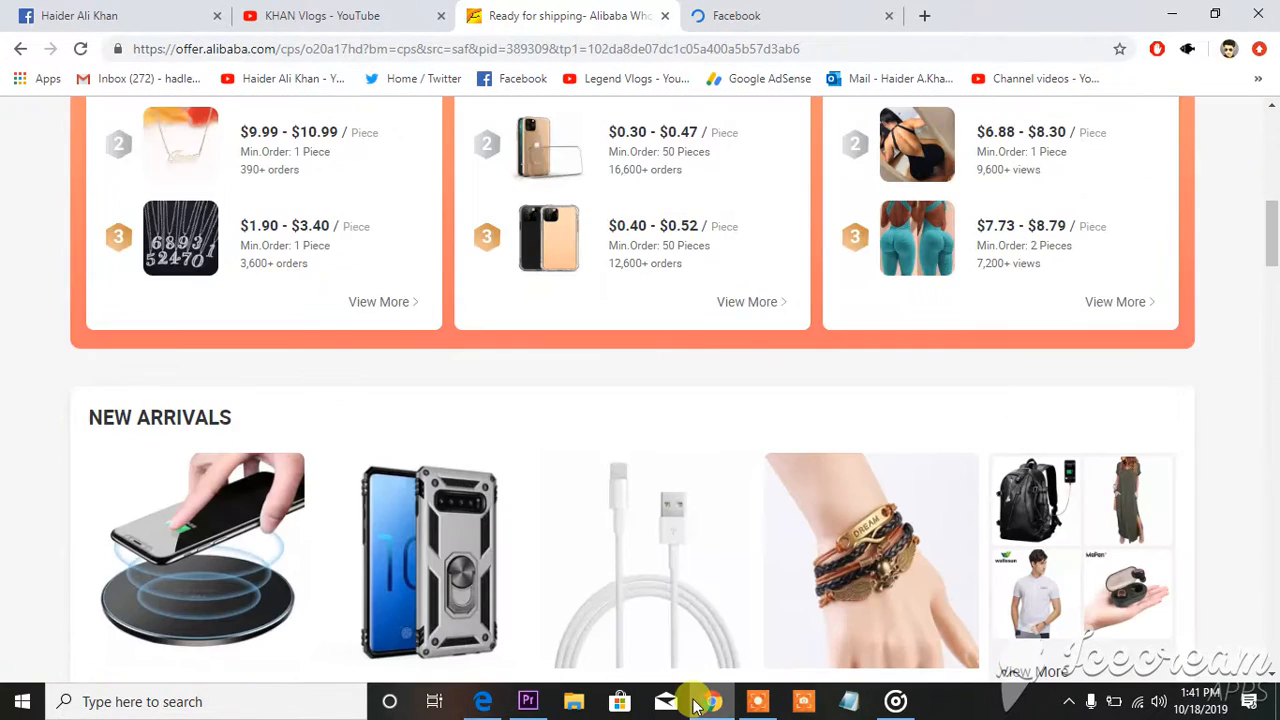